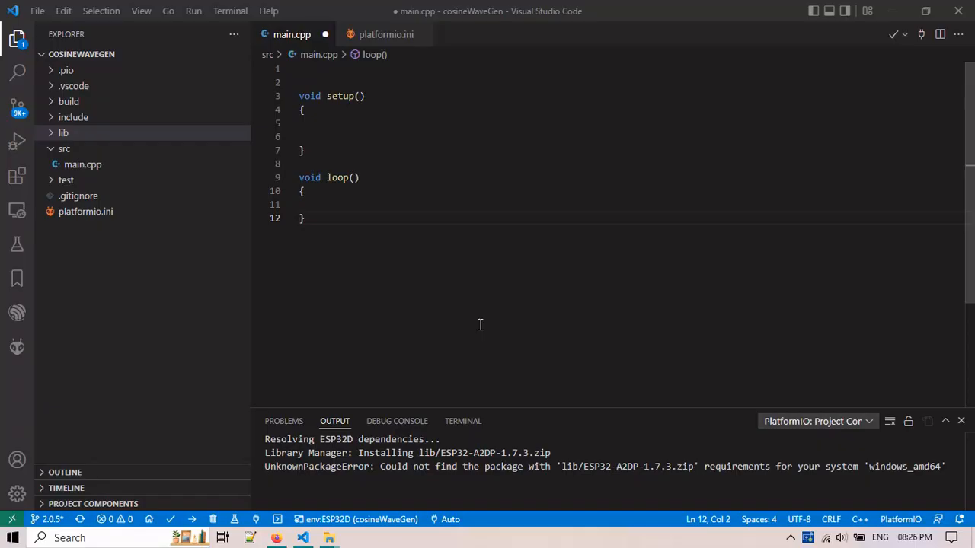
{"action": "mouse_move", "coordinate": [659, 311]}
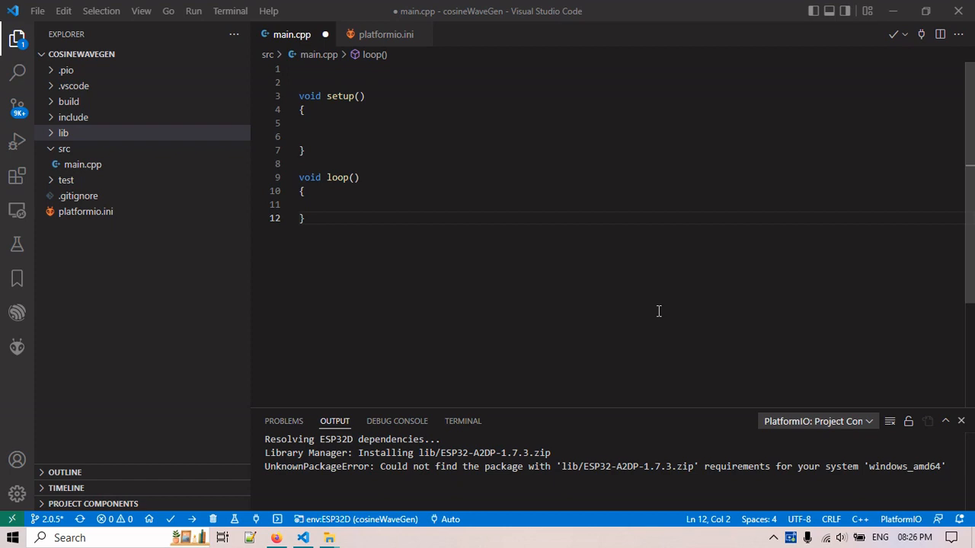
{"action": "mouse_move", "coordinate": [555, 223]}
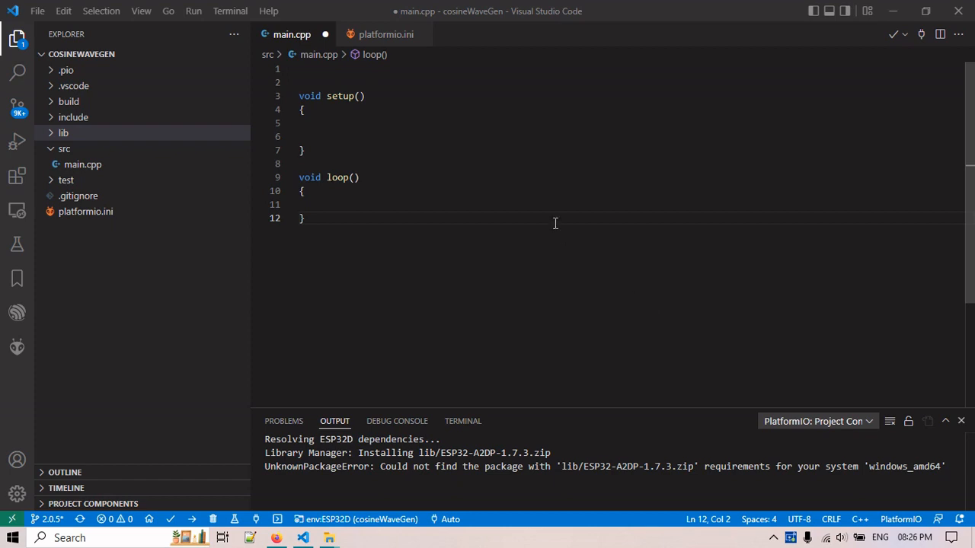
{"action": "mouse_move", "coordinate": [186, 188]}
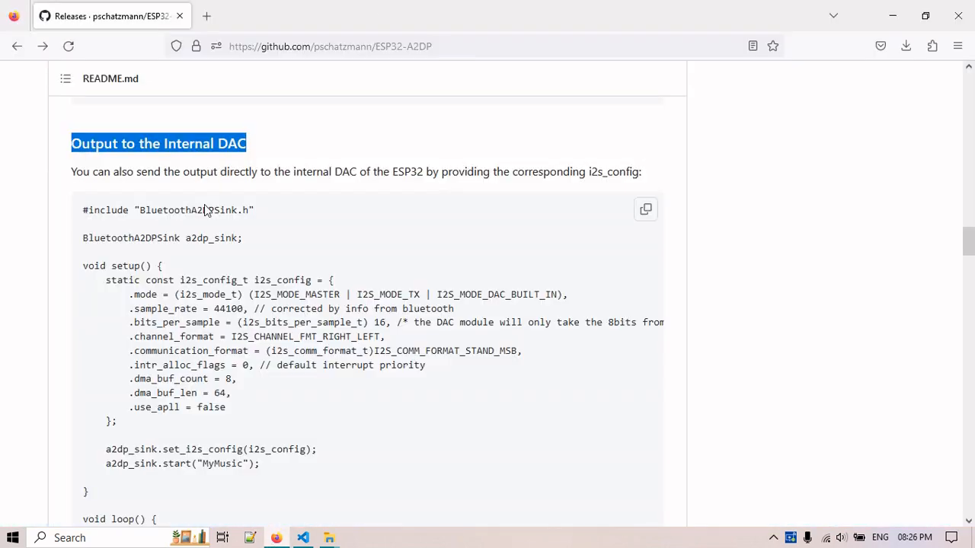
Step: Download the v1.7.3 Source code (zip) from the ESP32-A2DP latest release assets
{"action": "left_click", "coordinate": [331, 46]}
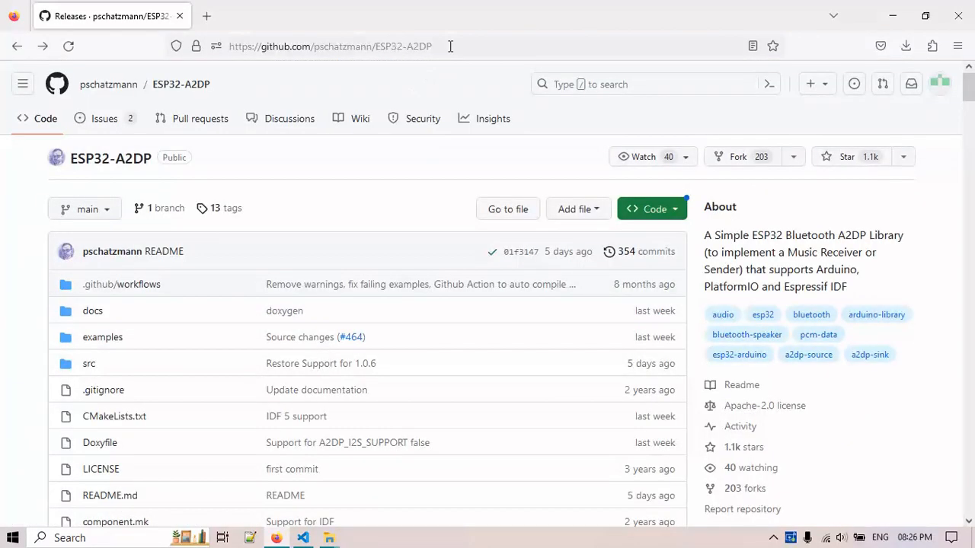
{"action": "scroll", "scroll_direction": "down", "scroll_amount": 3}
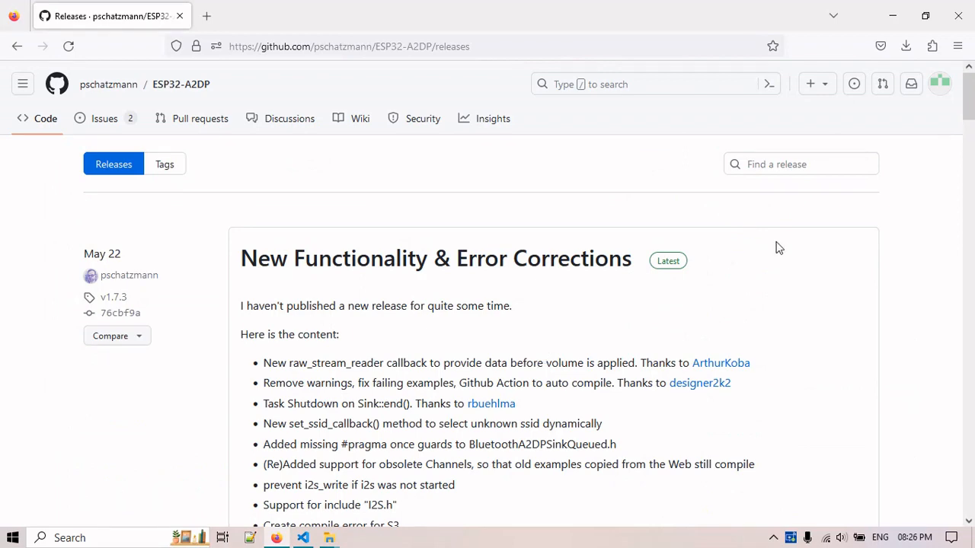
{"action": "scroll", "scroll_direction": "down", "scroll_amount": 3}
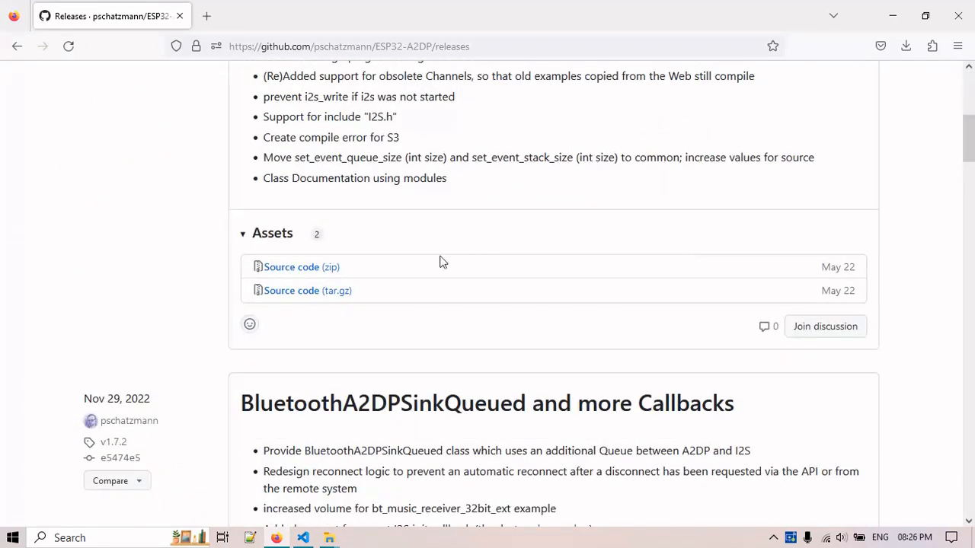
{"action": "left_click", "coordinate": [301, 266]}
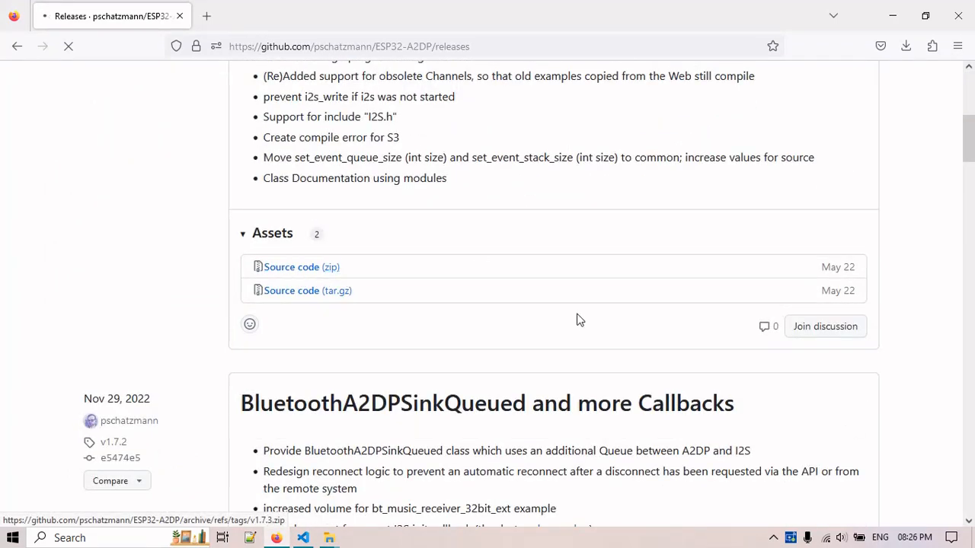
{"action": "left_click", "coordinate": [302, 267]}
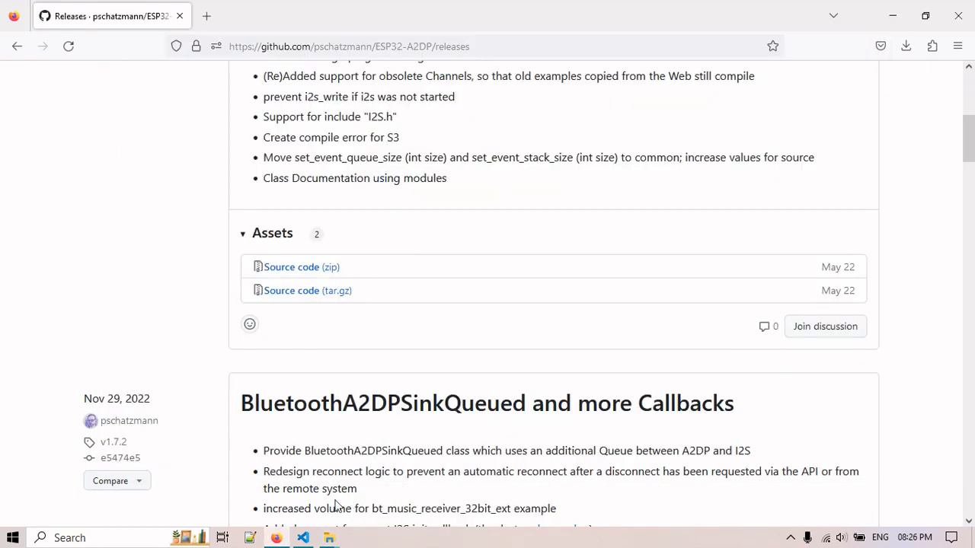
Step: Reveal the project's lib folder in Windows File Explorer and go into it
{"action": "left_click", "coordinate": [304, 538]}
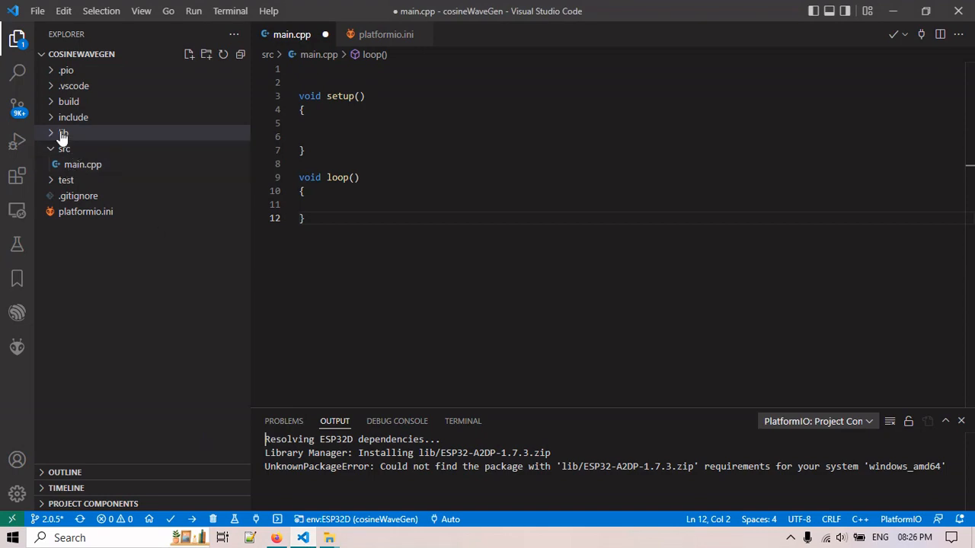
{"action": "right_click", "coordinate": [64, 132]}
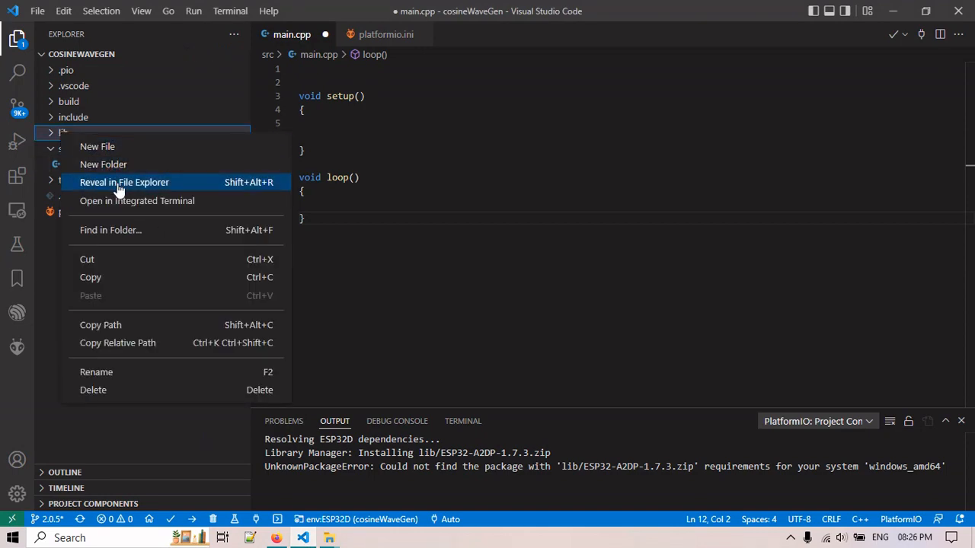
{"action": "left_click", "coordinate": [123, 183]}
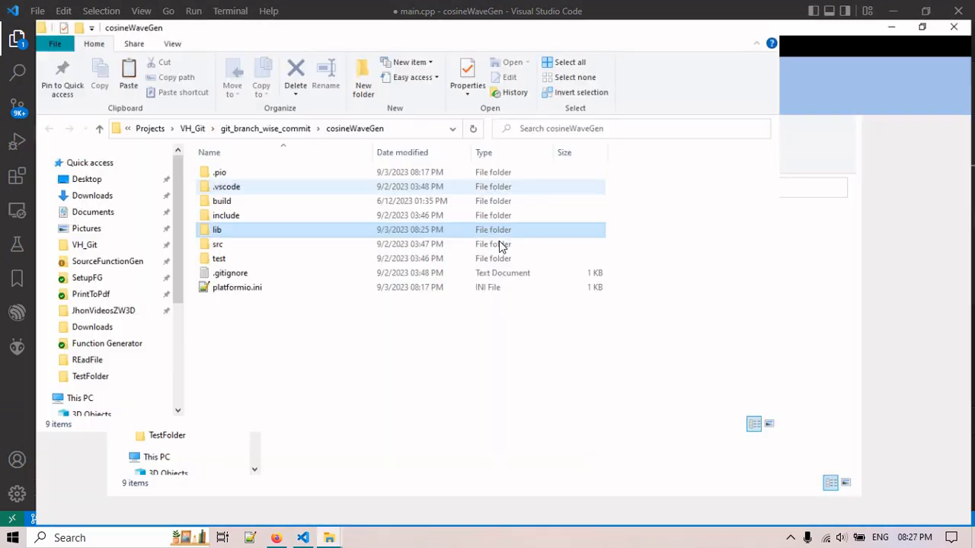
{"action": "double_click", "coordinate": [217, 229]}
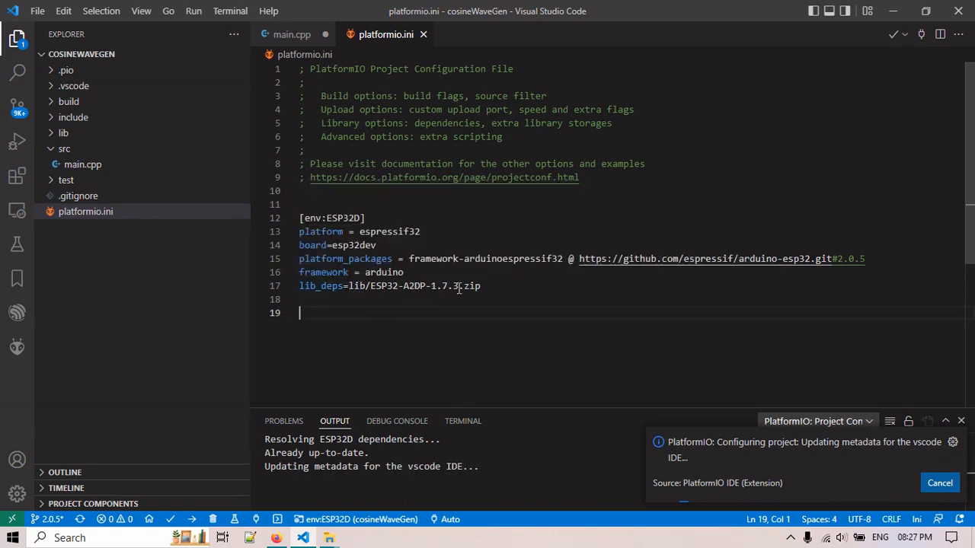
Step: Set lib_deps = lib/ESP32-A2DP-1.7.3.zip in platformio.ini and let the project update
{"action": "left_click", "coordinate": [64, 132]}
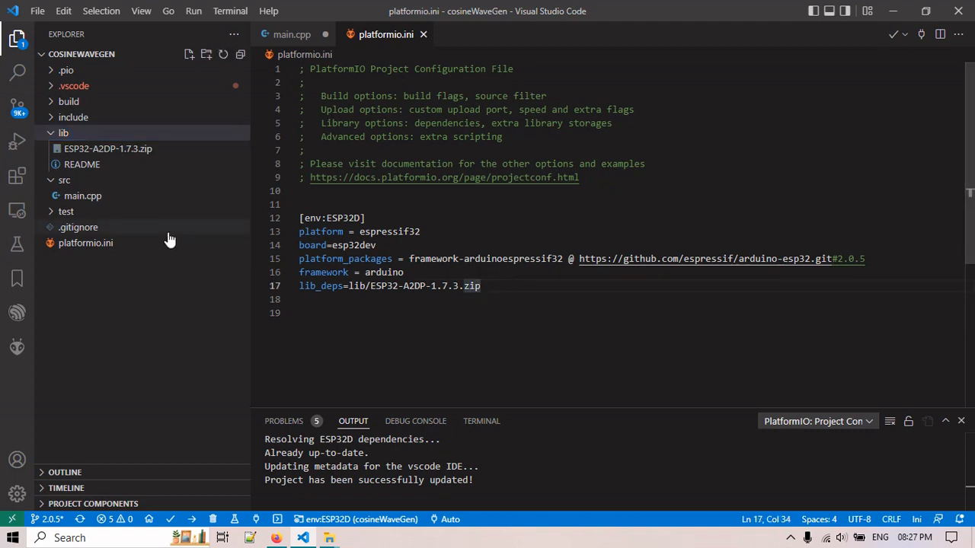
{"action": "left_click", "coordinate": [83, 195]}
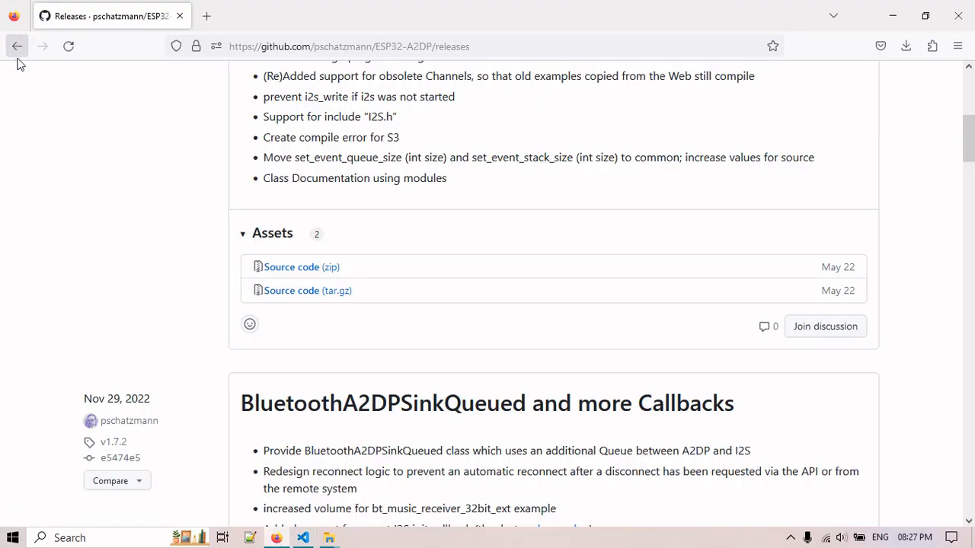
Step: Copy the README's 'Output to the Internal DAC' A2DP sink example code to the clipboard
{"action": "left_click", "coordinate": [17, 45]}
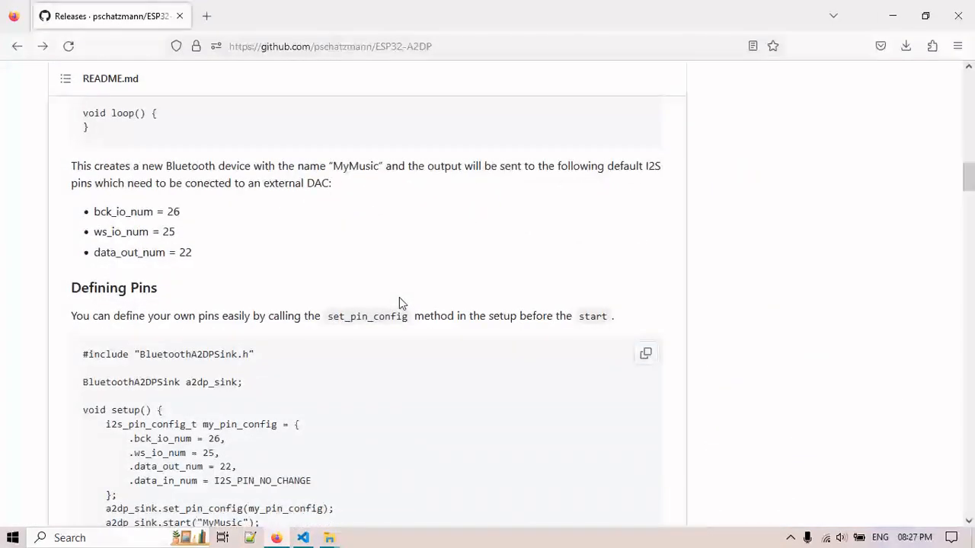
{"action": "scroll", "scroll_direction": "down", "scroll_amount": 3}
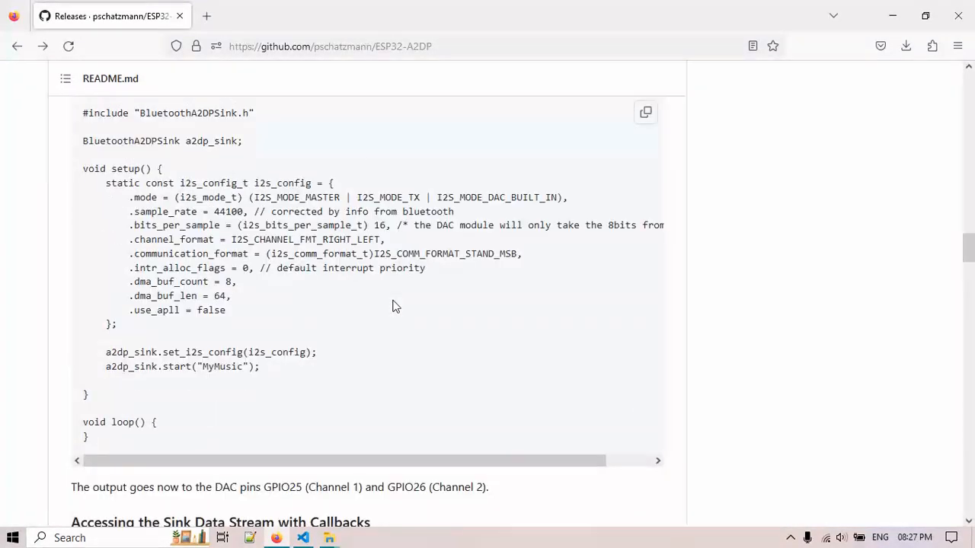
{"action": "scroll", "scroll_direction": "down", "scroll_amount": 3}
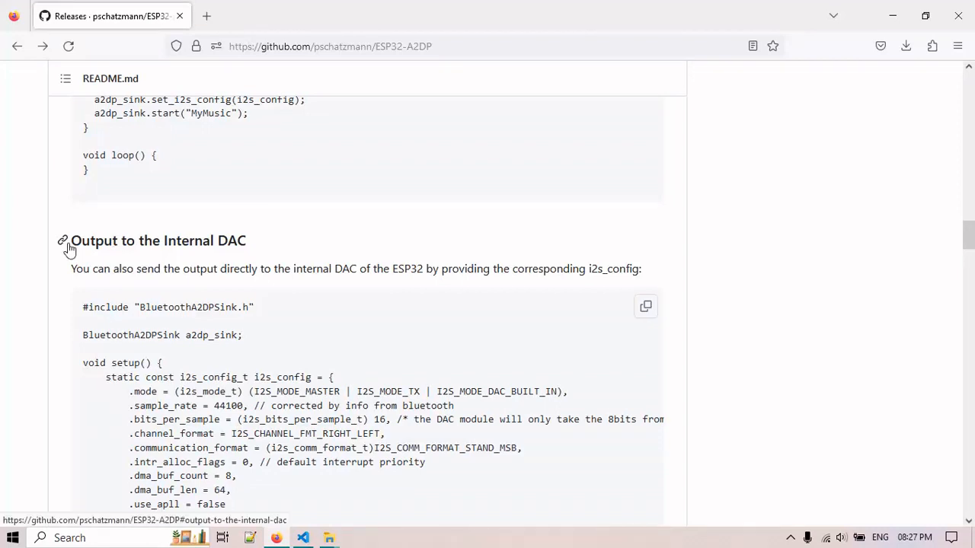
{"action": "mouse_move", "coordinate": [363, 246]}
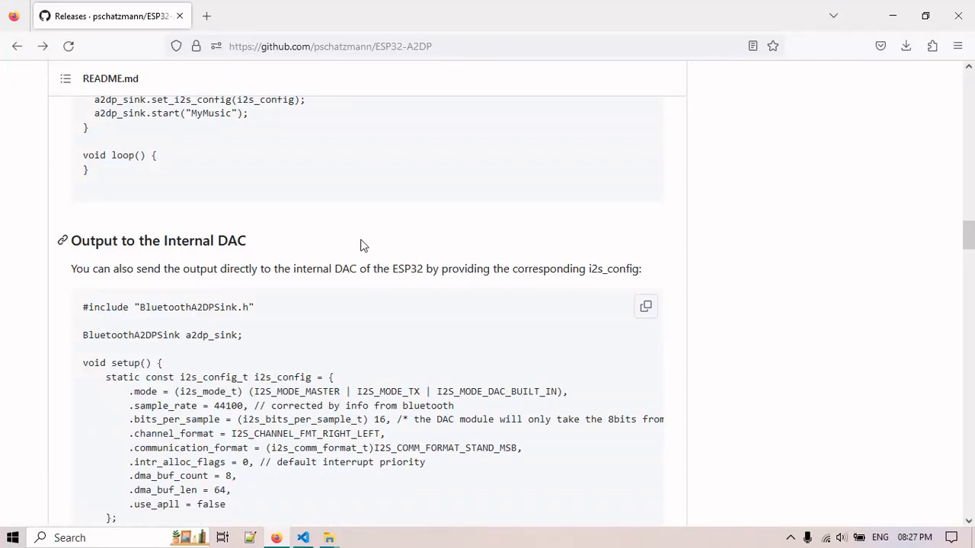
{"action": "scroll", "scroll_direction": "down", "scroll_amount": 3}
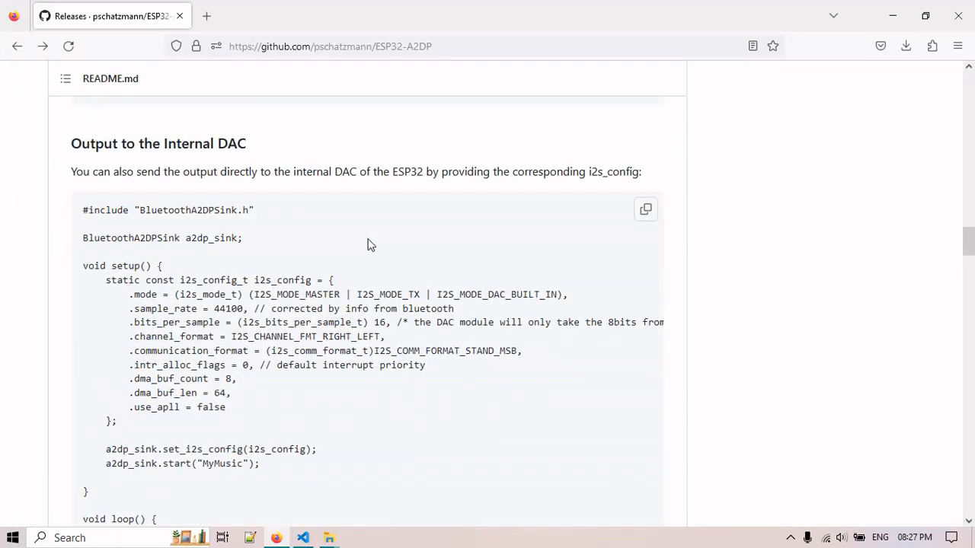
{"action": "mouse_move", "coordinate": [372, 249]}
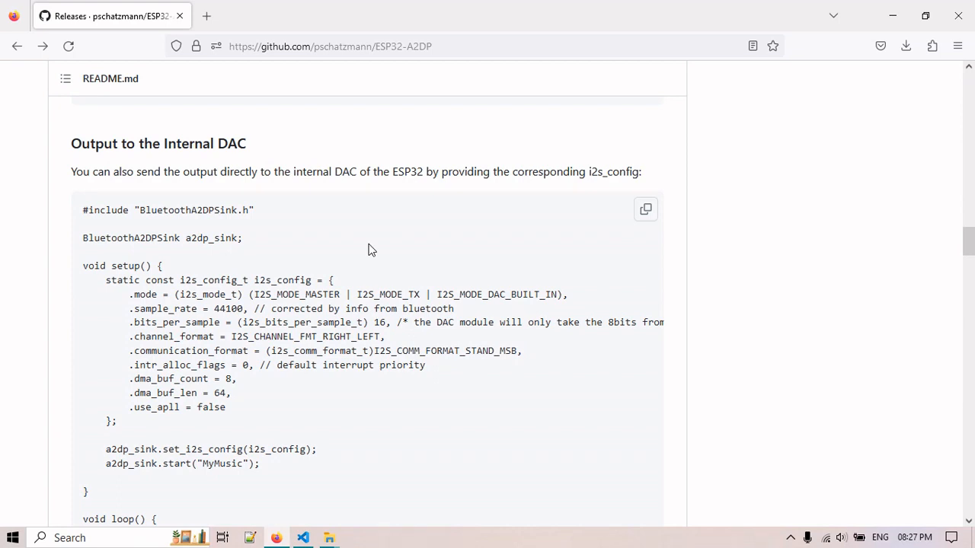
{"action": "mouse_move", "coordinate": [373, 242]}
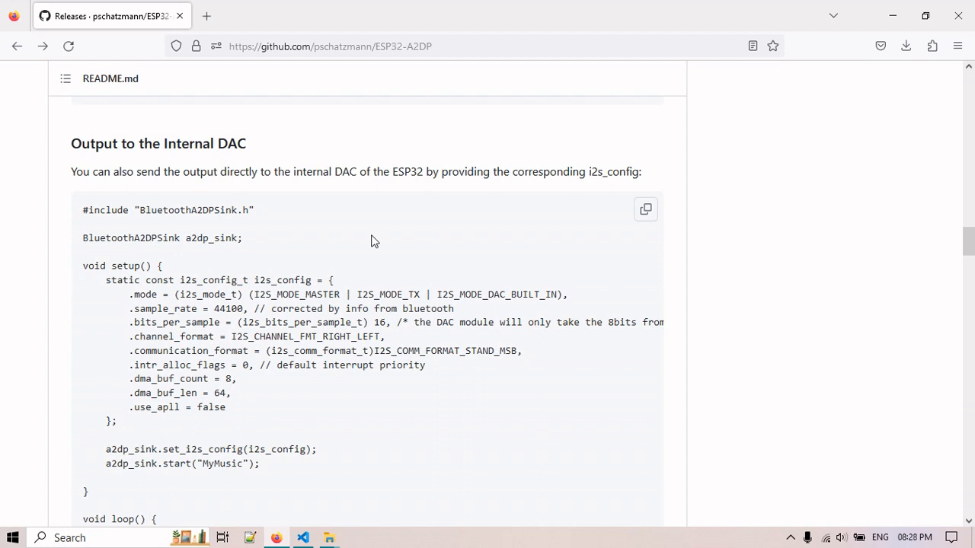
{"action": "scroll", "scroll_direction": "down", "scroll_amount": 3}
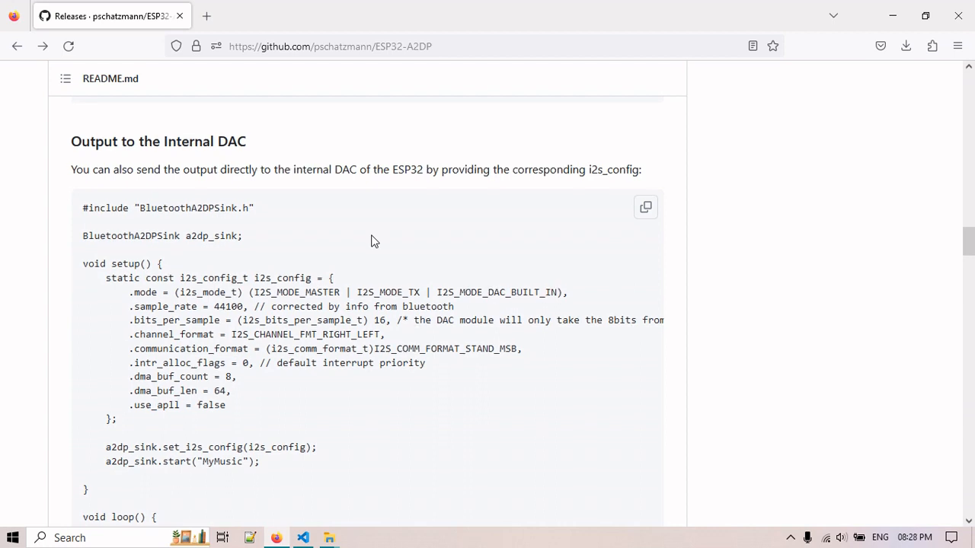
{"action": "left_click", "coordinate": [645, 207]}
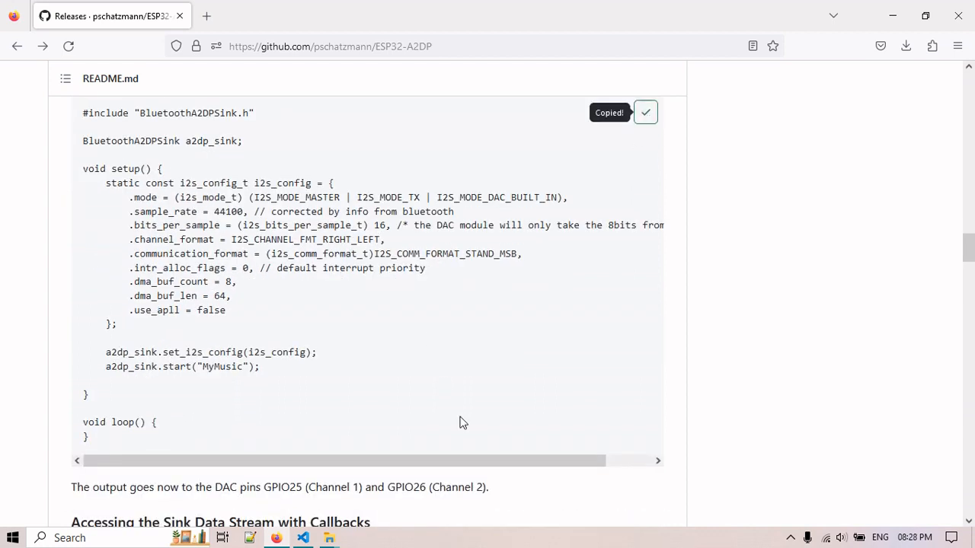
Step: Replace main.cpp with the BluetoothA2DPSink internal DAC example and select the 'MyMusic' device name
{"action": "left_click", "coordinate": [329, 538]}
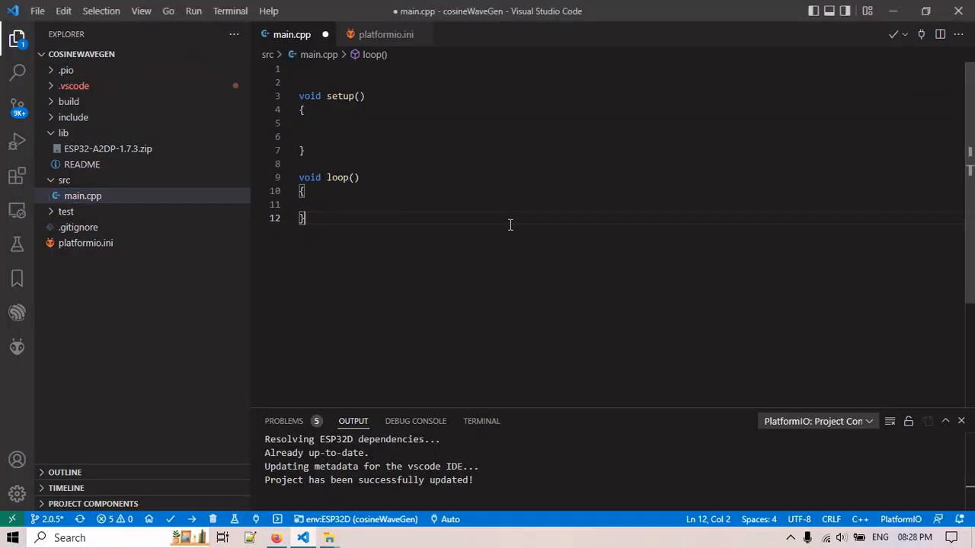
{"action": "key", "text": "ctrl+a"}
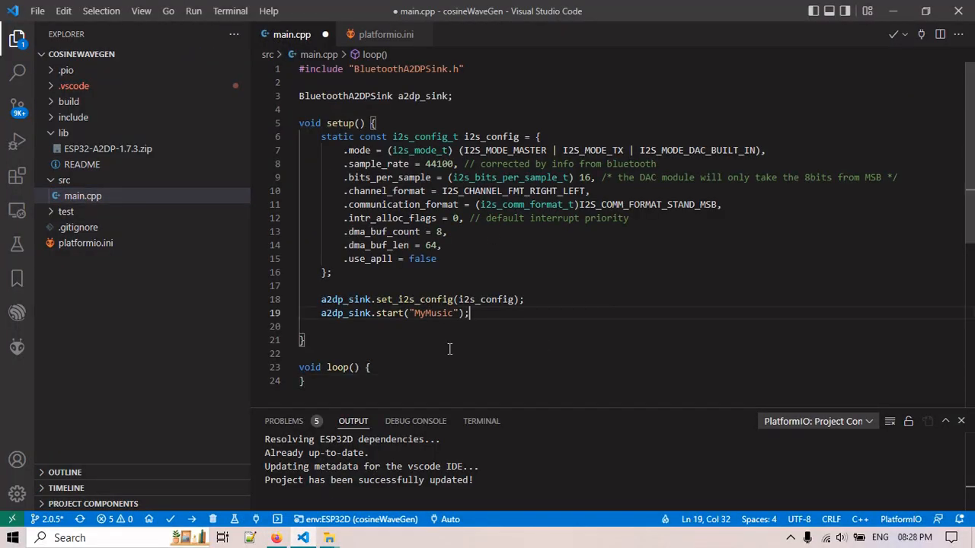
{"action": "double_click", "coordinate": [432, 314]}
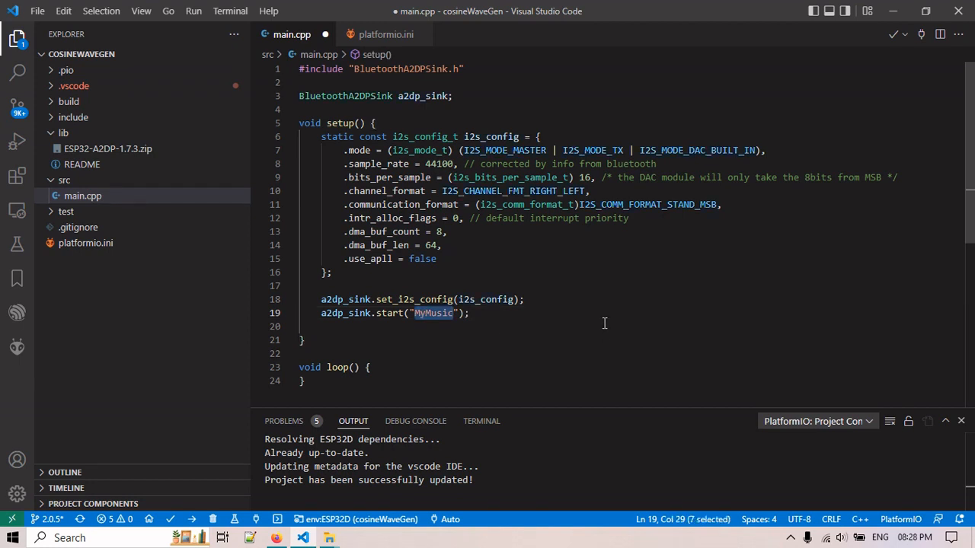
{"action": "mouse_move", "coordinate": [448, 320]}
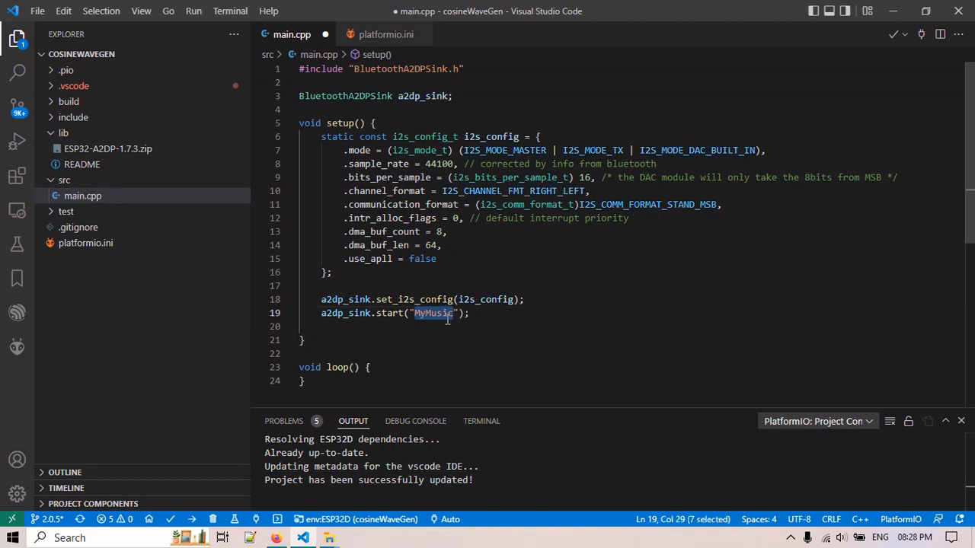